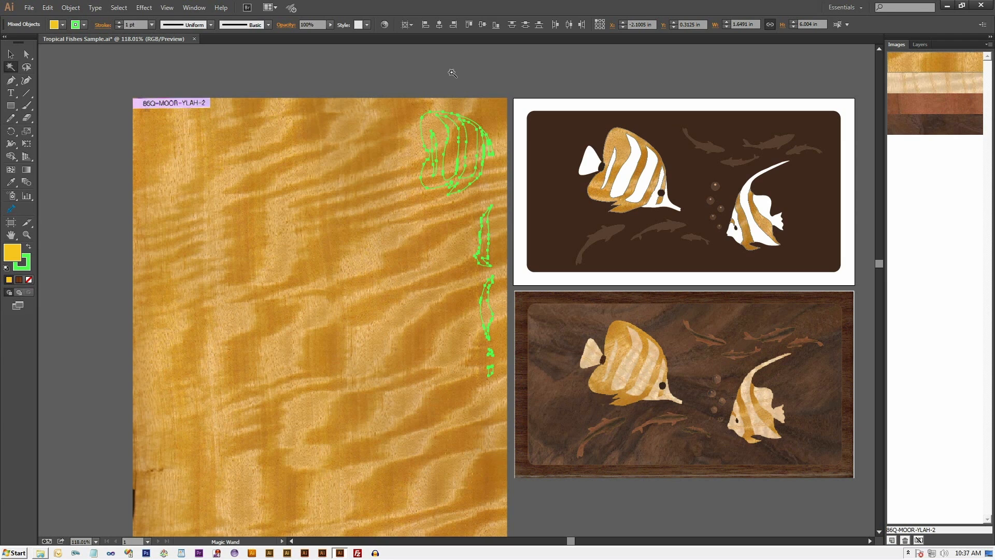
mouse_move(559, 100)
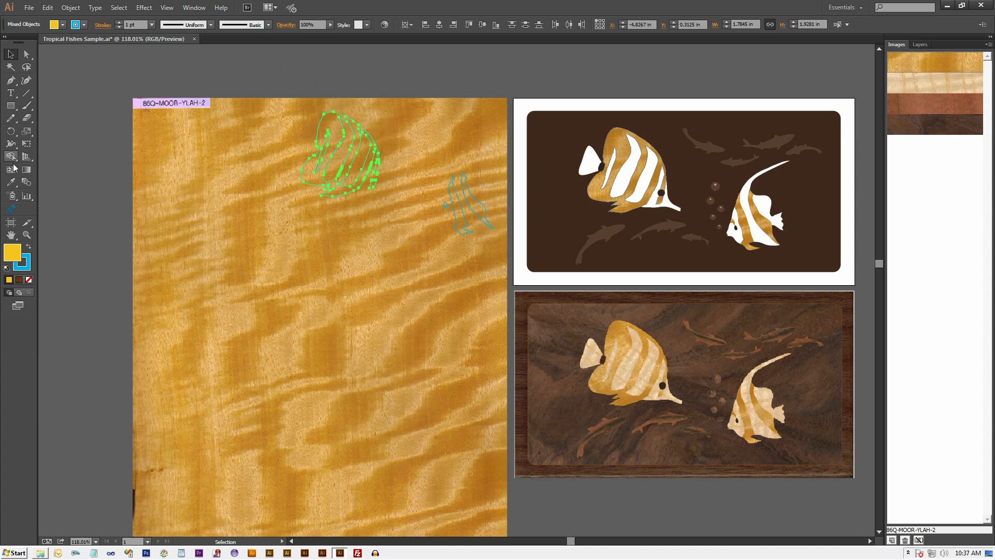
Rotate the large fish outline to a new angle on the yellow figured veneer.
click(10, 132)
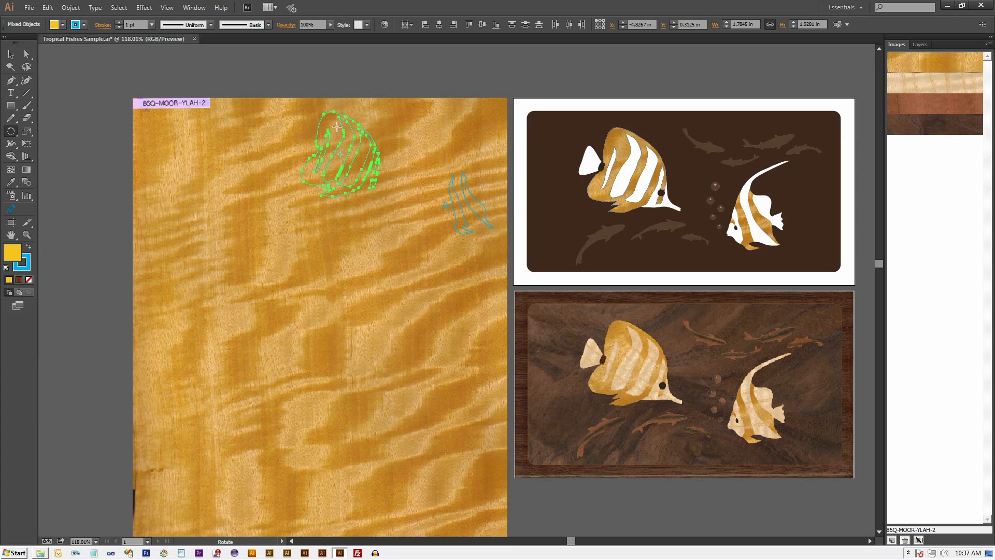
drag(340, 156, 380, 323)
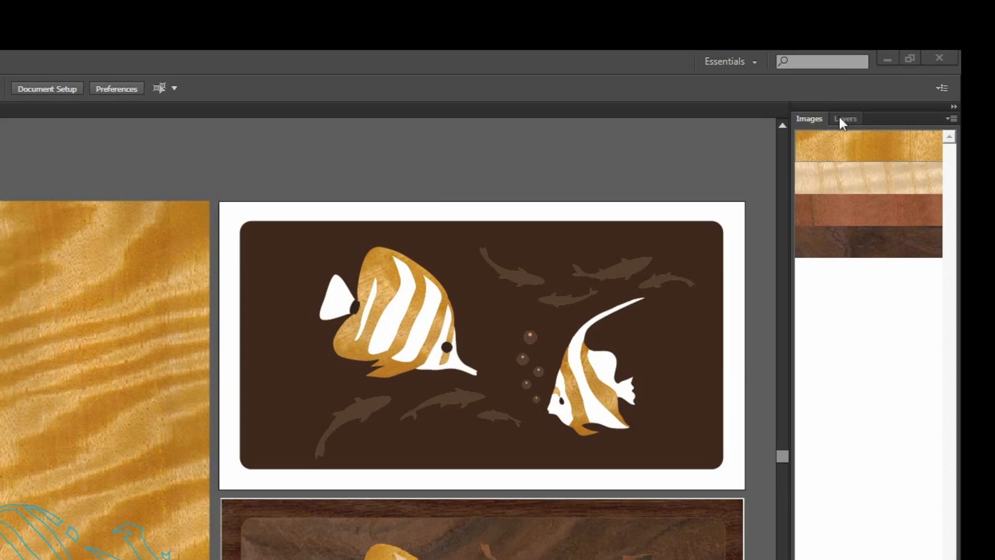
Show the Layers list to reach the top design's background shape.
click(845, 118)
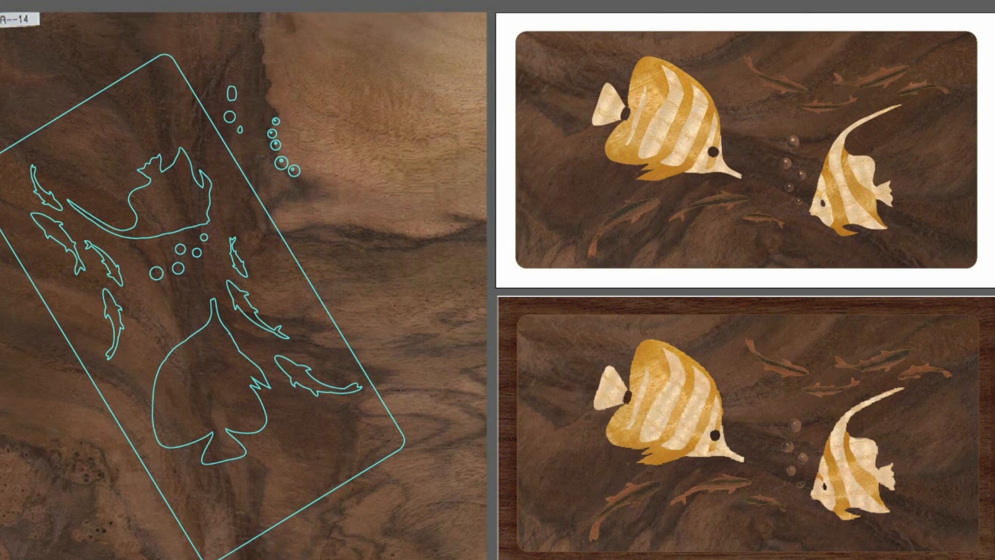
mouse_move(655, 94)
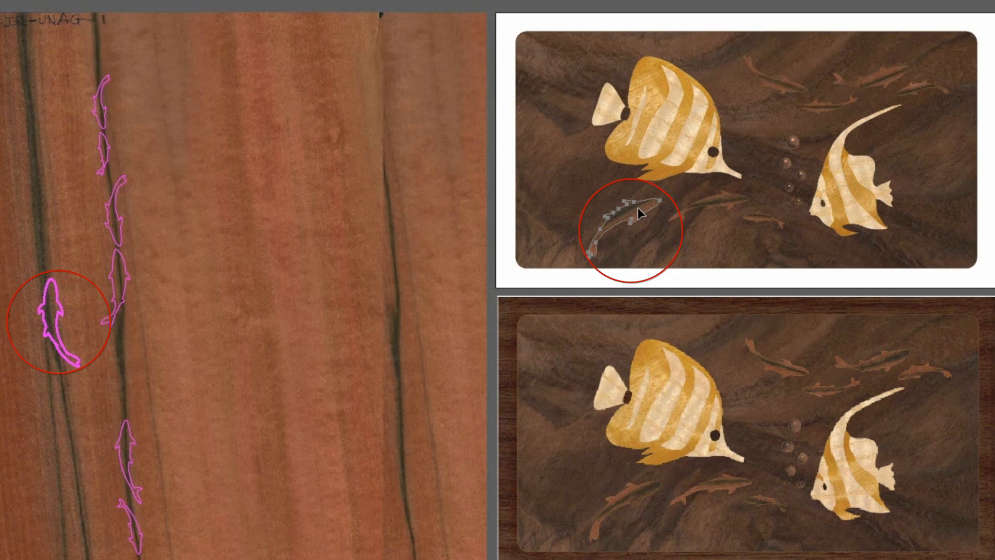
mouse_move(718, 197)
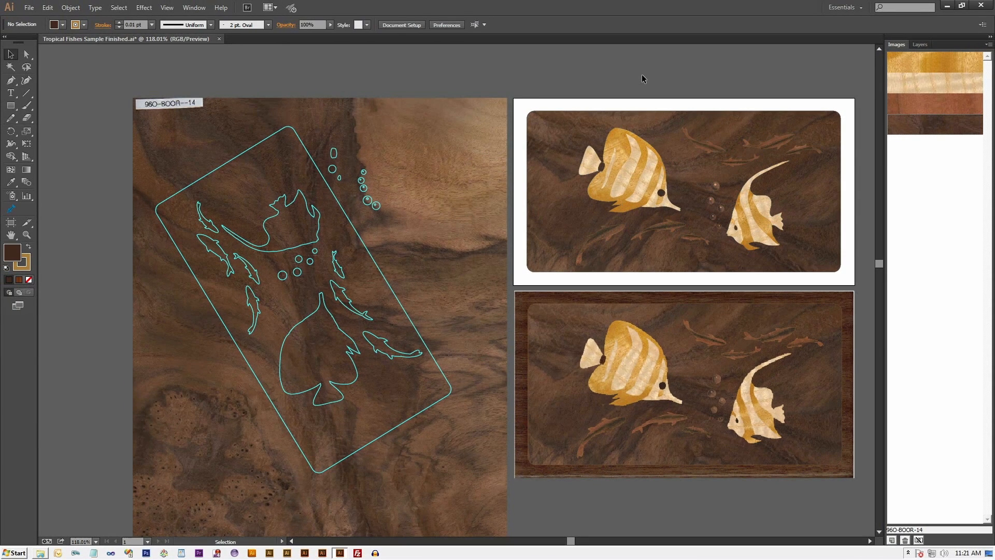
Display the yellow figured veneer sheet with its fish outlines on the canvas.
double_click(926, 70)
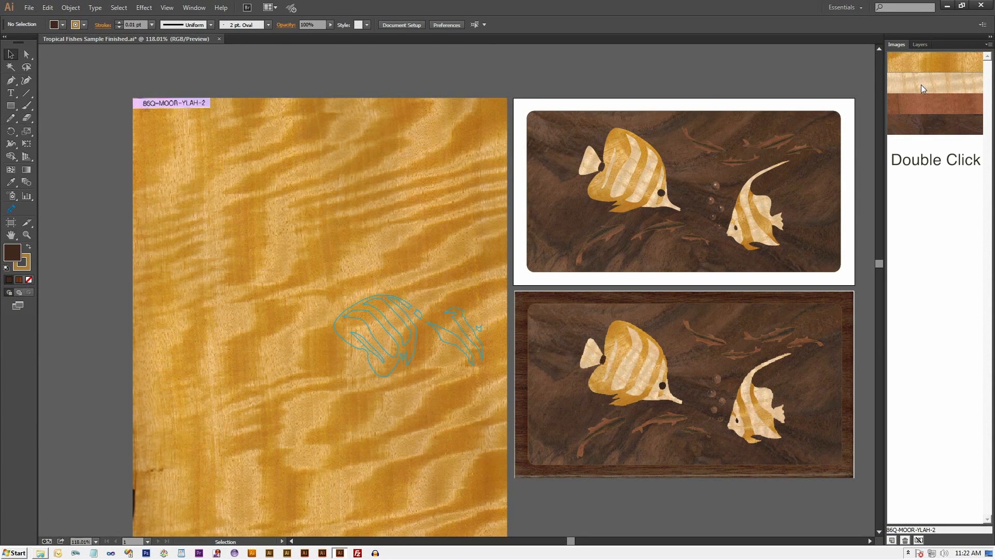
View the pale quartersawn sheet, then select burl walnut image 96O-BOOR-2.jpg in Explorer.
double_click(934, 92)
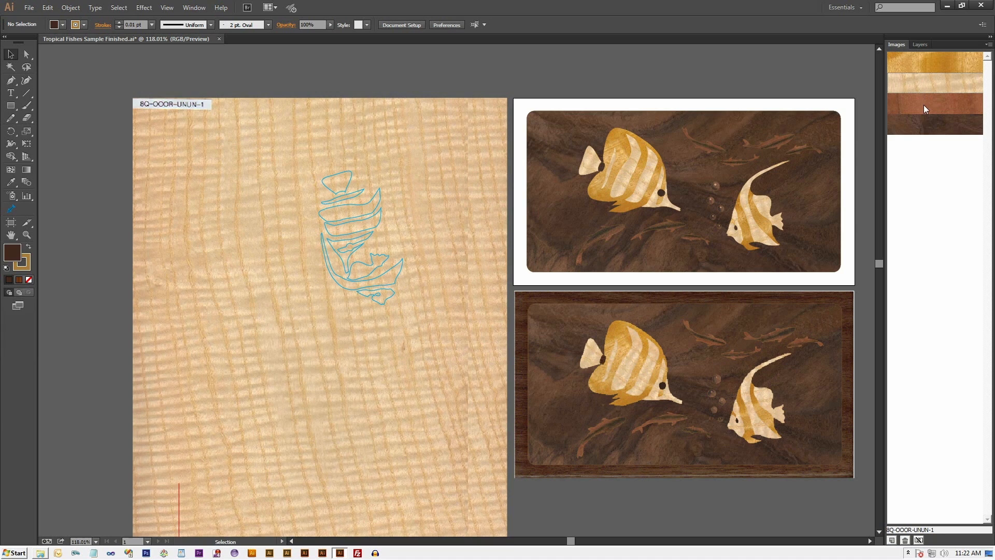
click(934, 111)
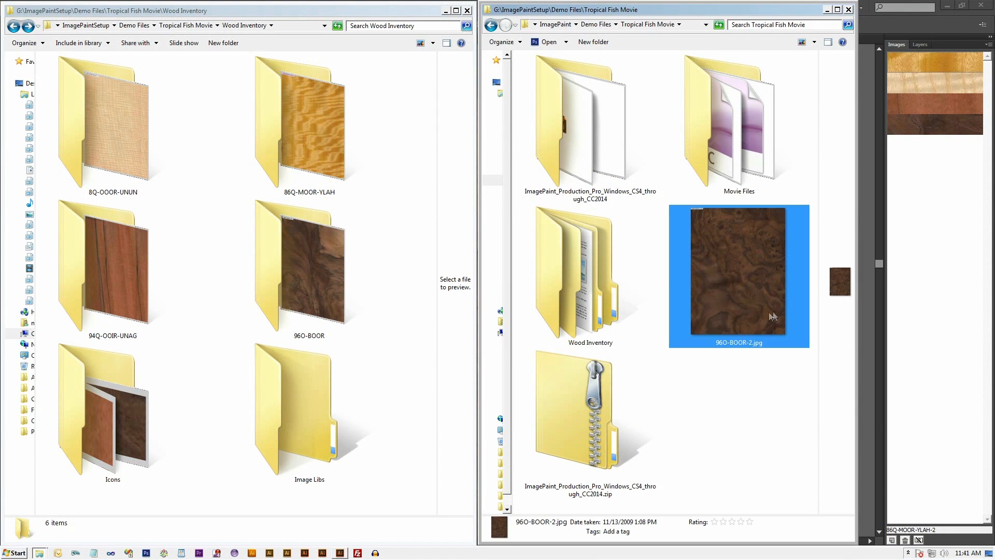
click(589, 276)
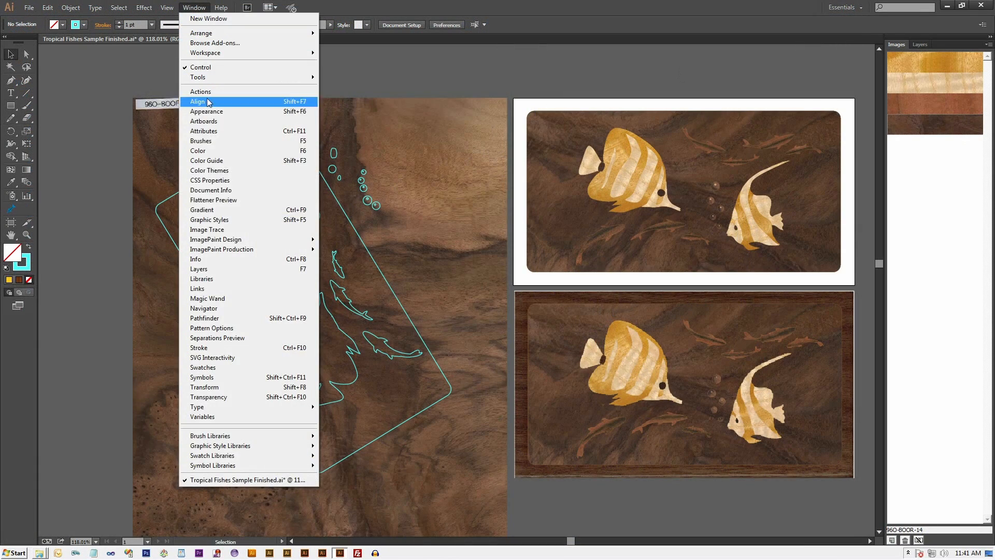
mouse_move(215, 239)
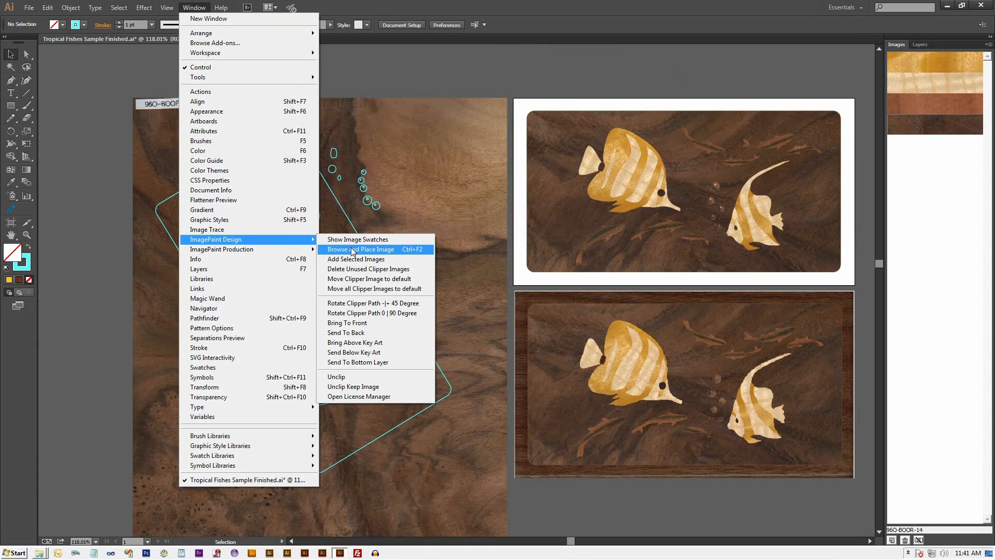
Browse and place 96O-BOOR-2.jpg as an additional burl walnut veneer sheet.
click(361, 248)
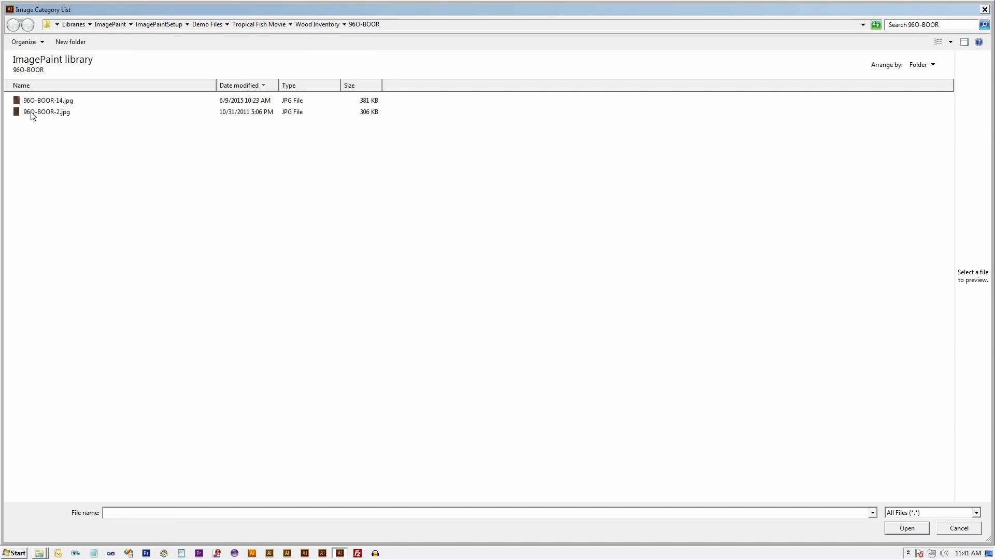
click(48, 112)
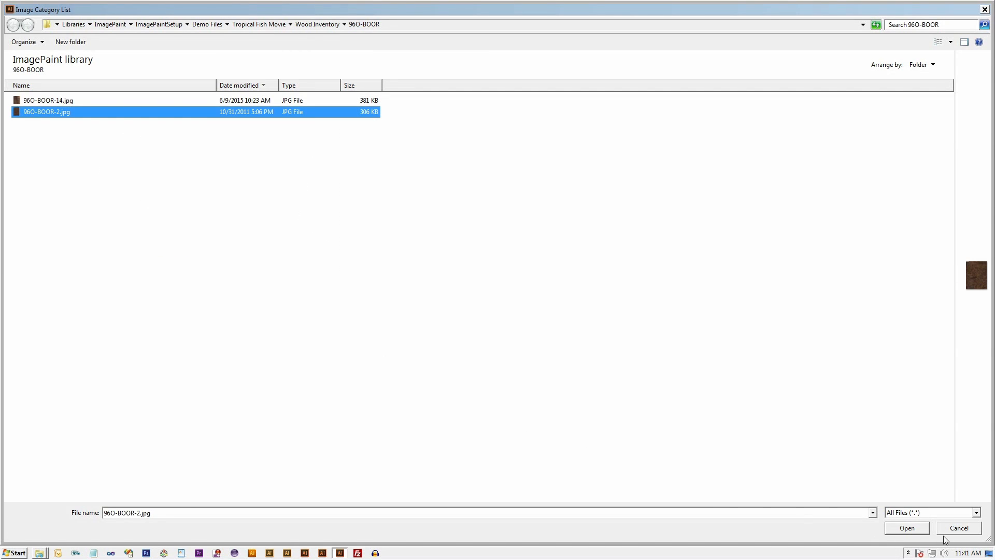
click(906, 528)
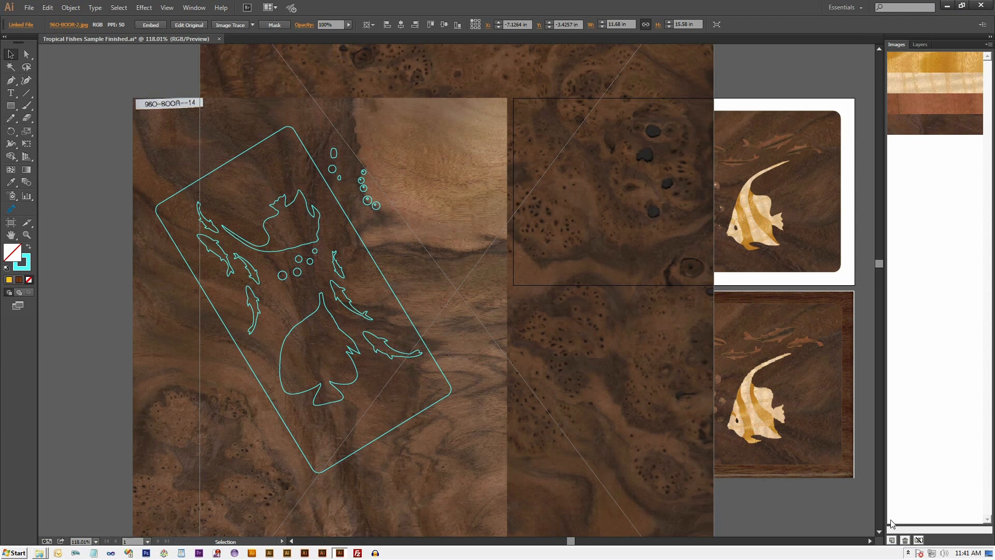
mouse_move(893, 540)
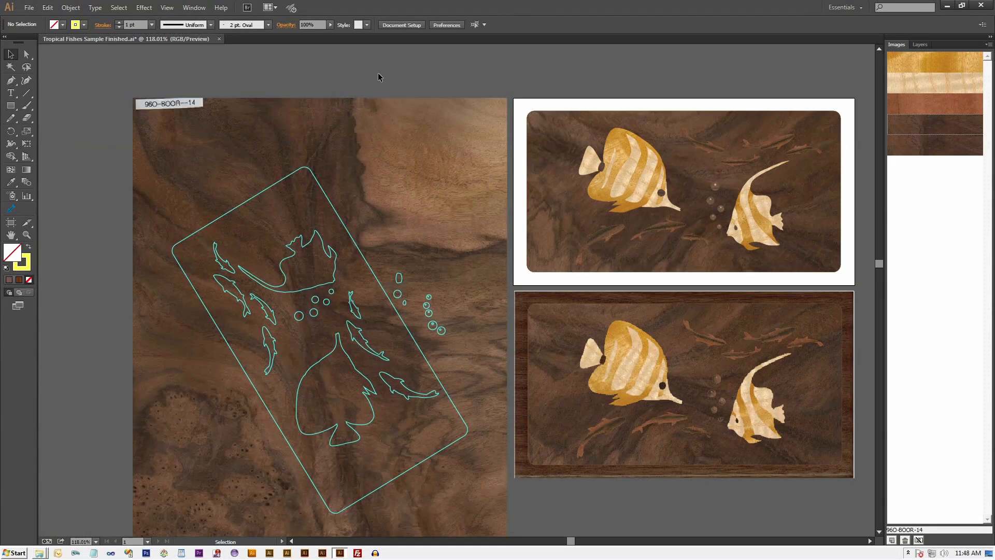
mouse_move(426, 143)
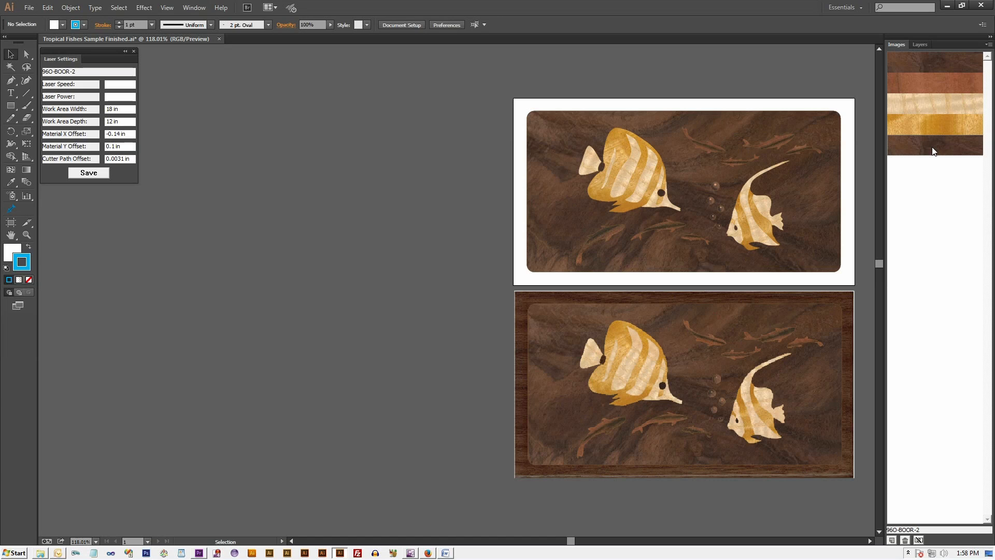
mouse_move(916, 518)
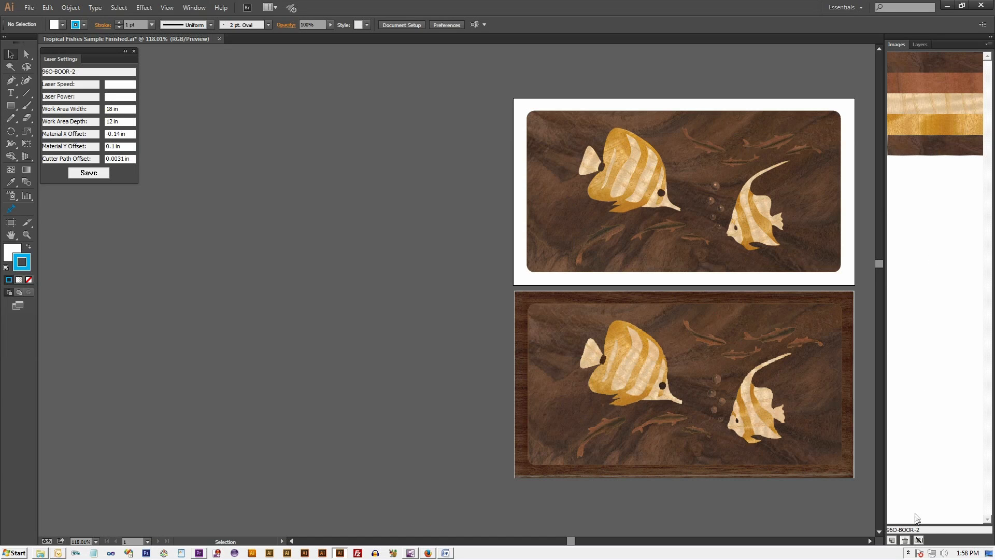
mouse_move(904, 540)
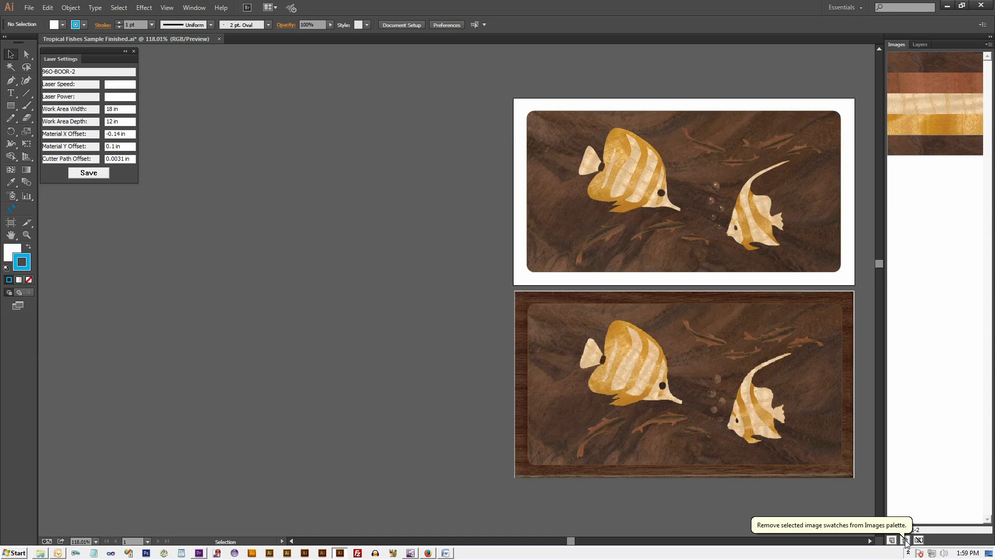
Delete the unneeded veneer swatch, leaving three sheets in the Images panel.
click(905, 540)
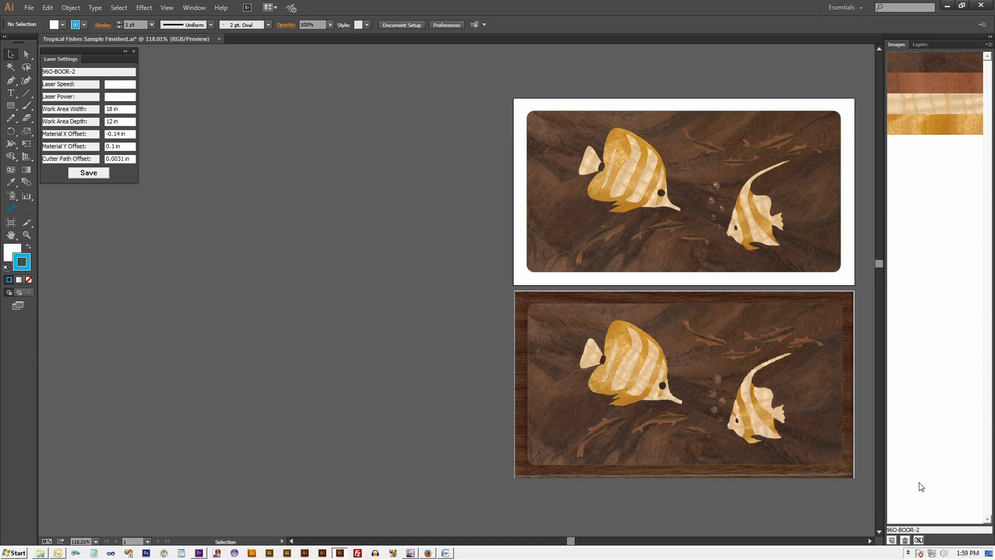